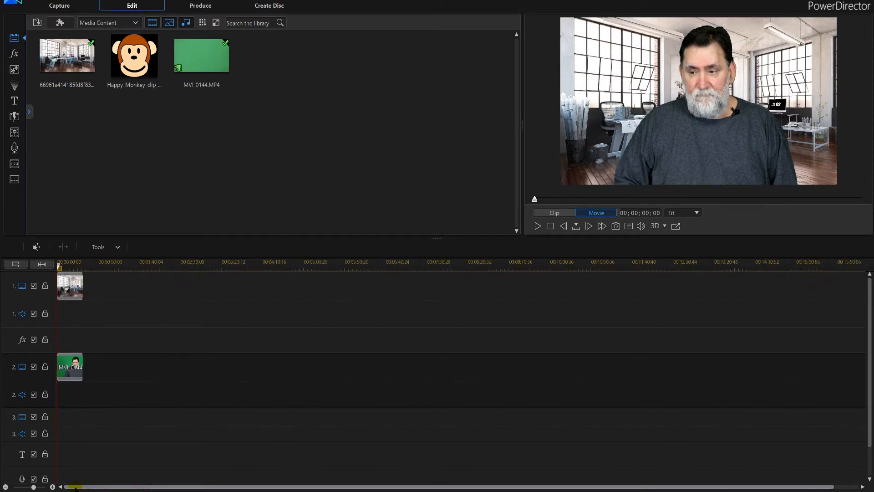
pyautogui.moveTo(224, 368)
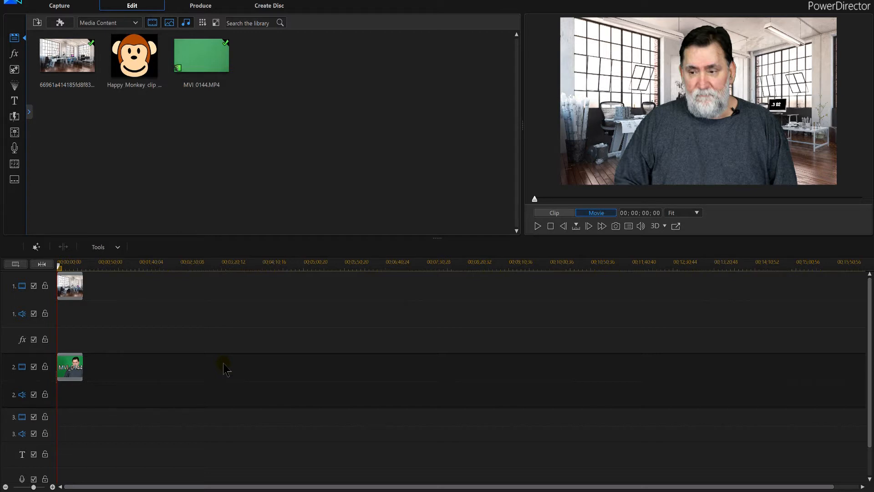
pyautogui.moveTo(78, 365)
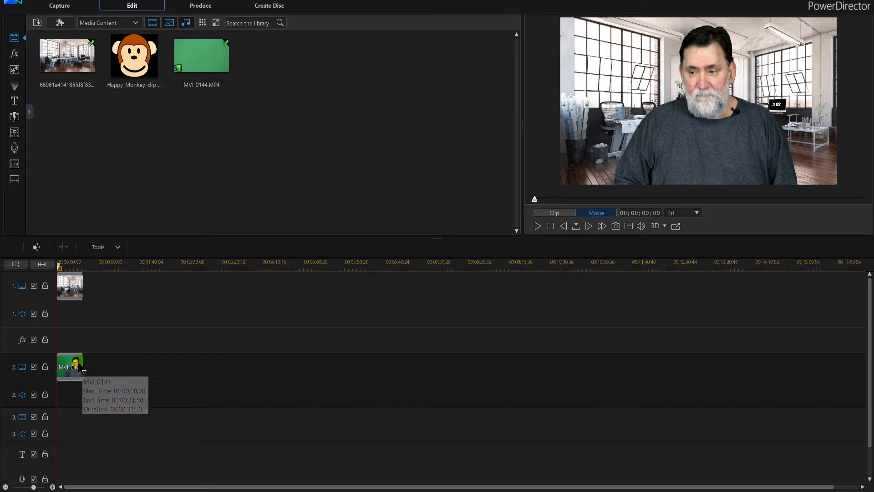
# Select the MVI_0144 green-screen clip on video track 2
pyautogui.click(69, 366)
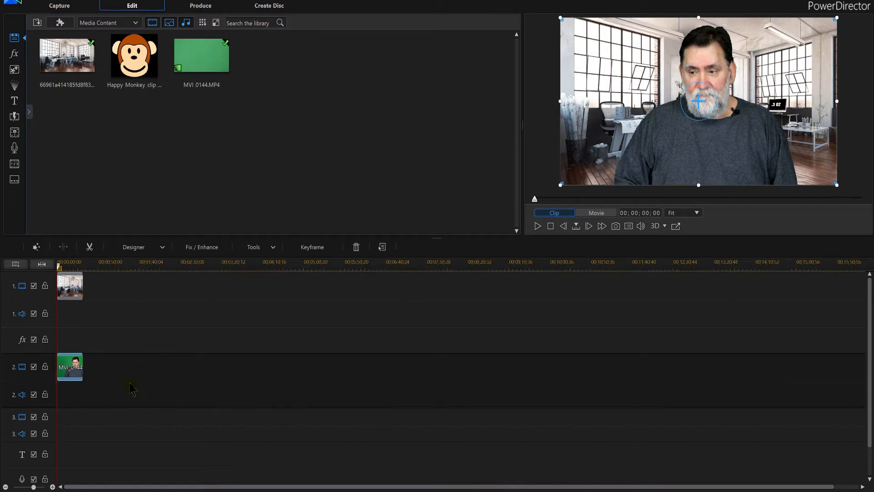
pyautogui.moveTo(158, 390)
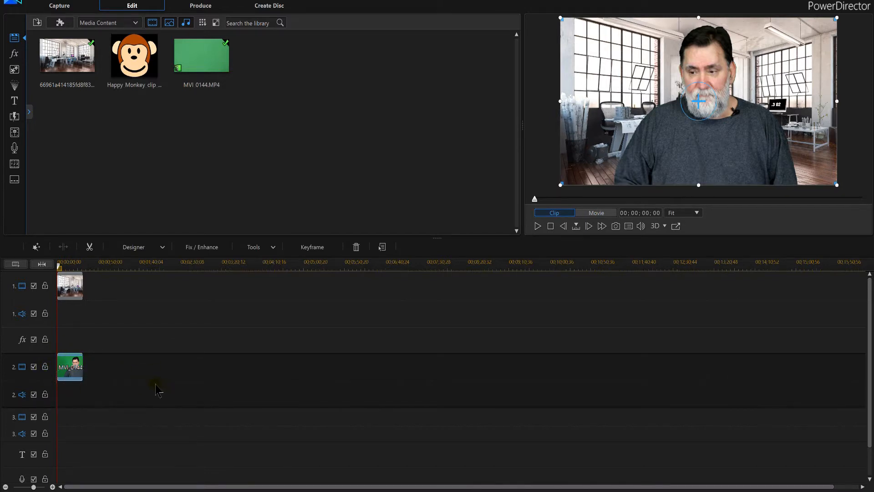
# Open Motion Tracking on MVI_0144 with Tracker 1 boxing the presenter's face
pyautogui.click(256, 246)
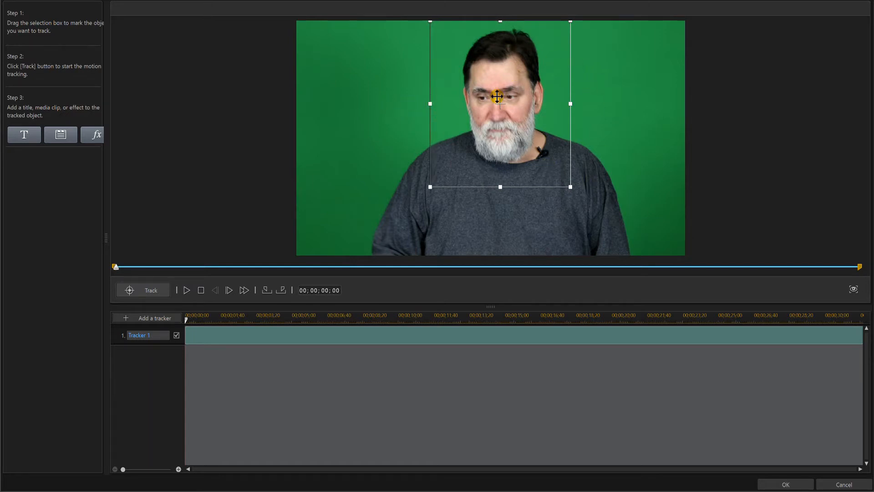
# Run Tracker 1 on the presenter's head through to the end of MVI_0144
pyautogui.click(142, 290)
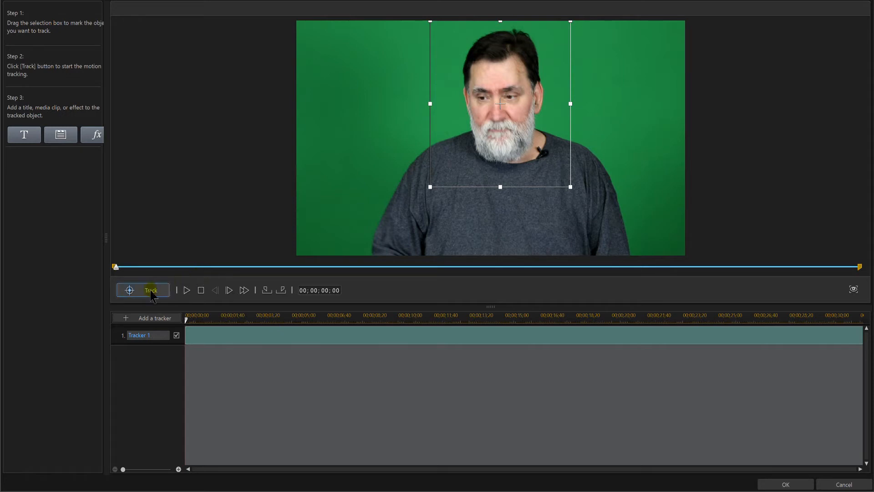
pyautogui.moveTo(151, 290)
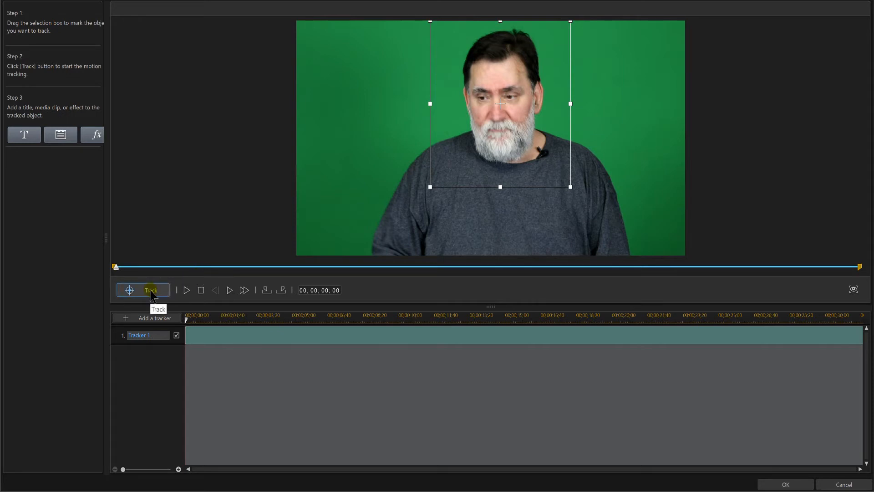
pyautogui.click(151, 290)
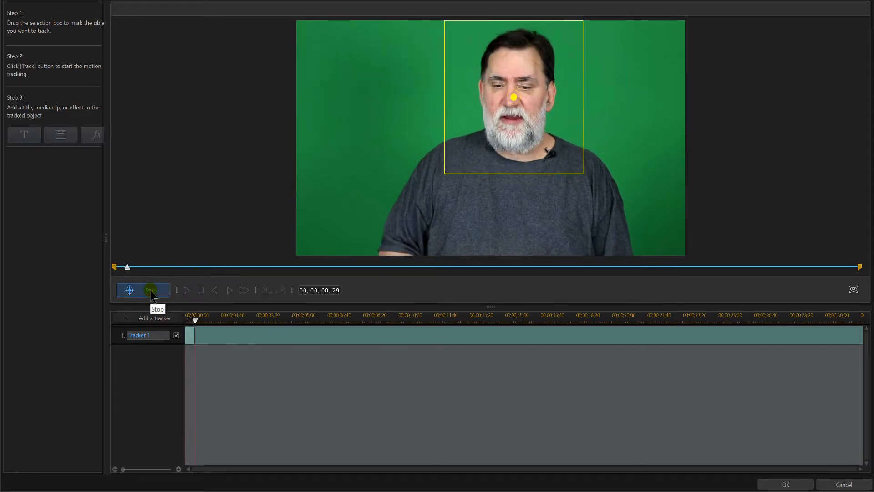
pyautogui.click(129, 290)
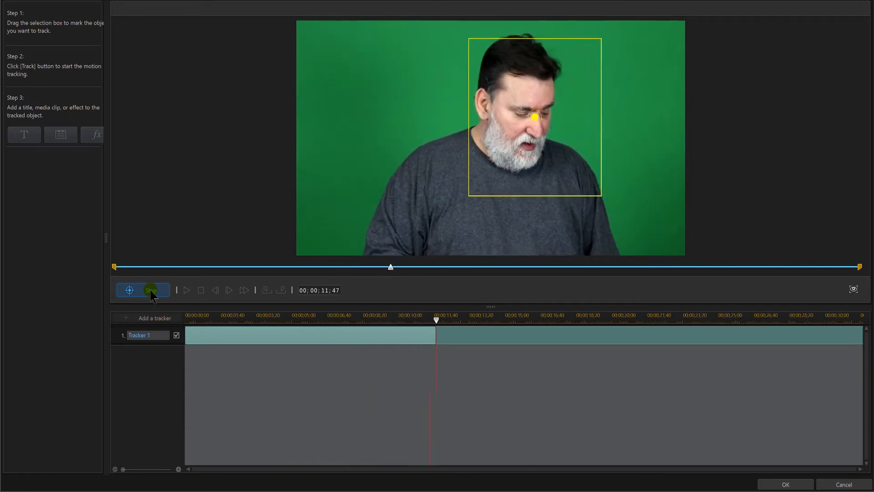
pyautogui.click(149, 289)
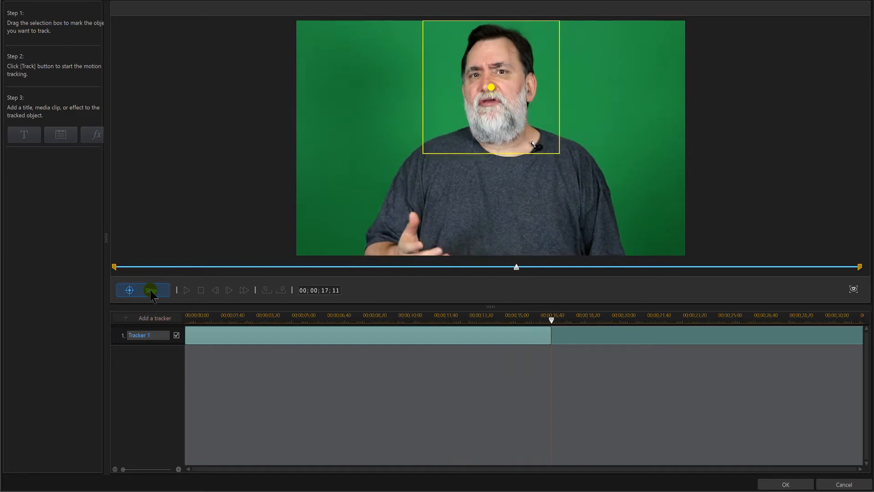
pyautogui.click(143, 289)
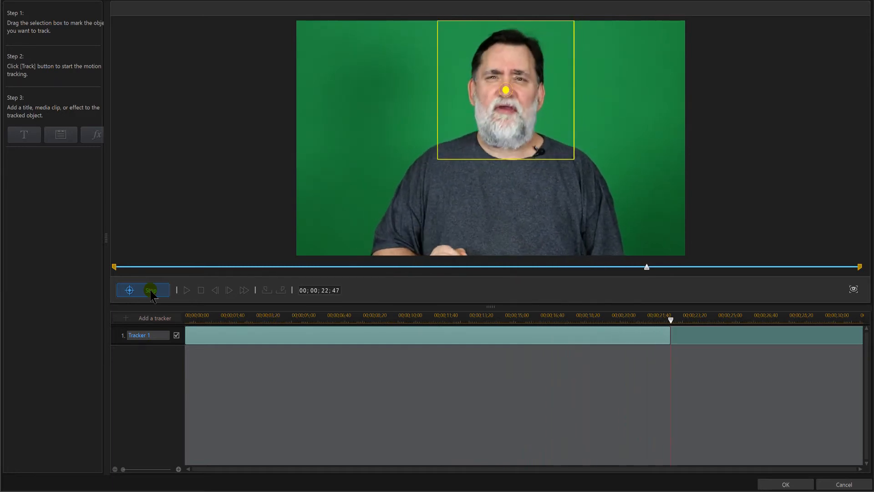
pyautogui.click(141, 290)
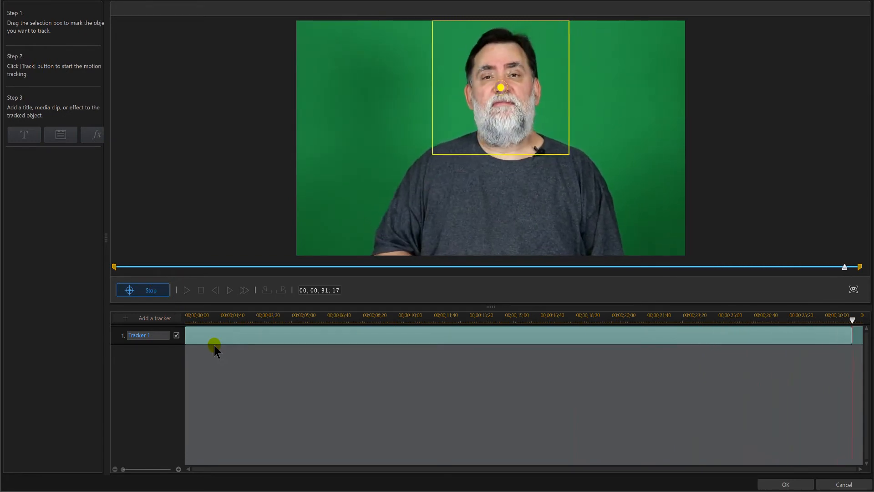
pyautogui.click(142, 289)
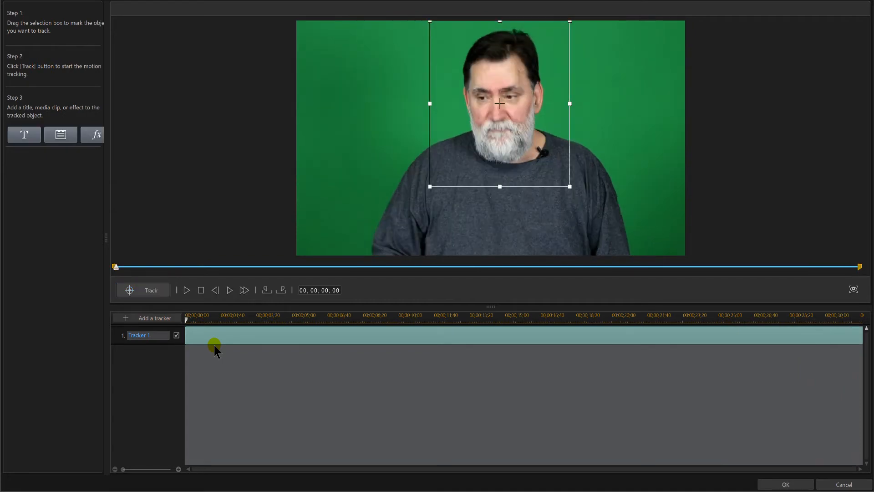
# Attach the cartoon monkey face image from the library to Tracker 1, covering the presenter's face
pyautogui.click(60, 134)
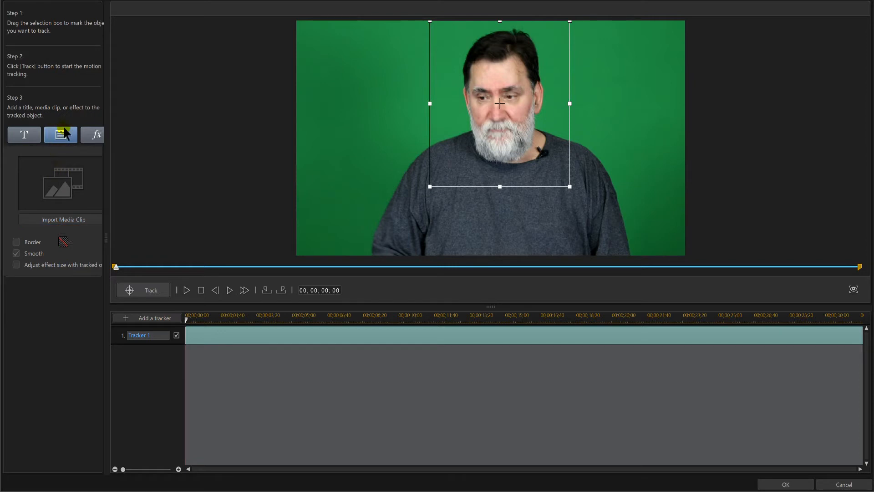
pyautogui.click(60, 219)
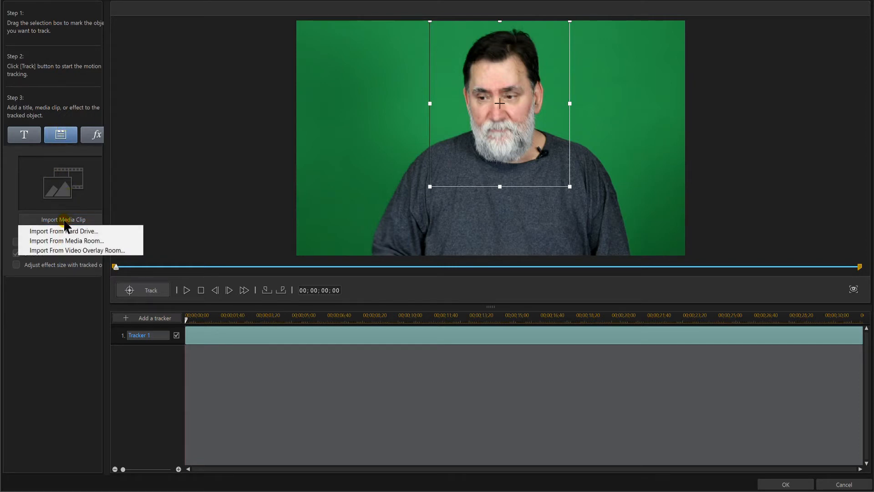
pyautogui.moveTo(84, 231)
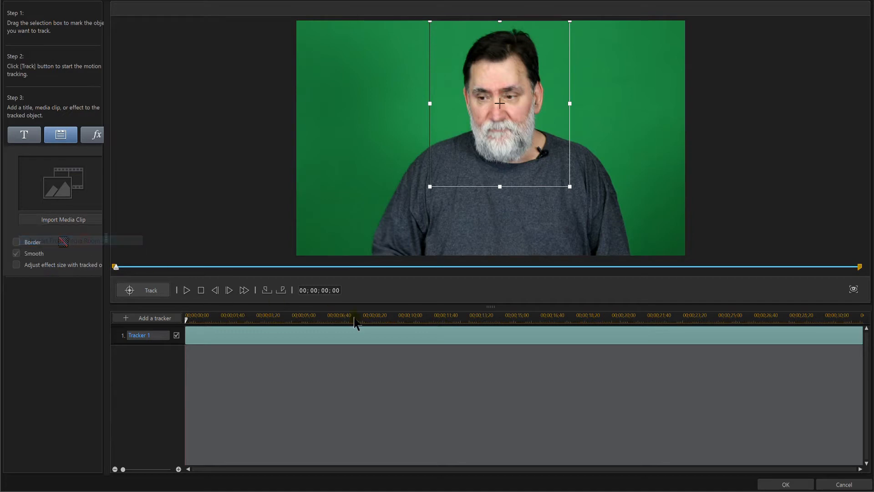
pyautogui.click(60, 218)
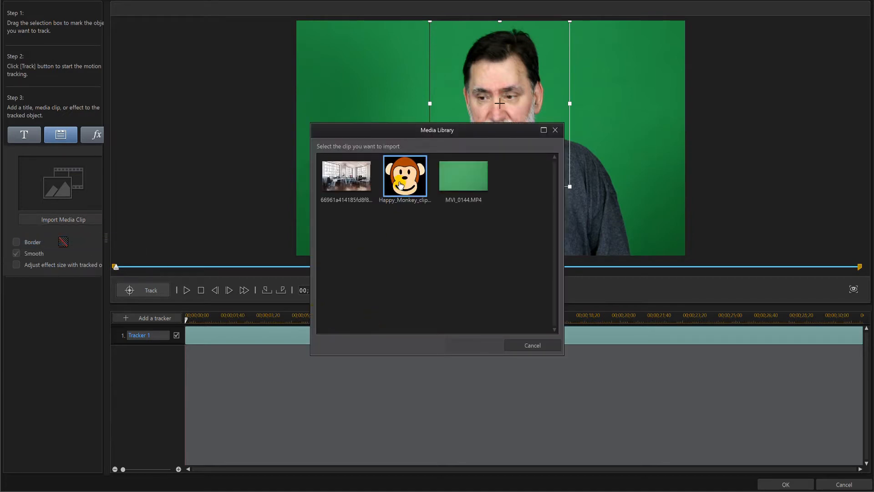
pyautogui.click(404, 177)
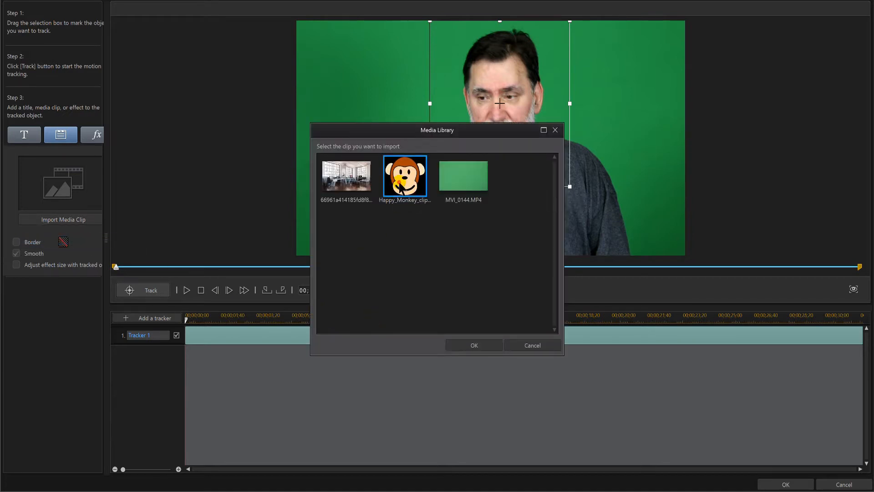
pyautogui.click(473, 345)
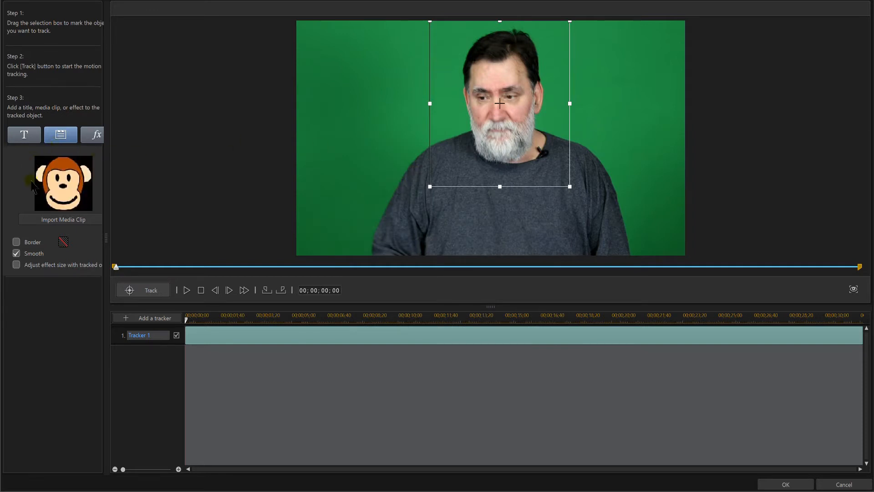
pyautogui.click(62, 183)
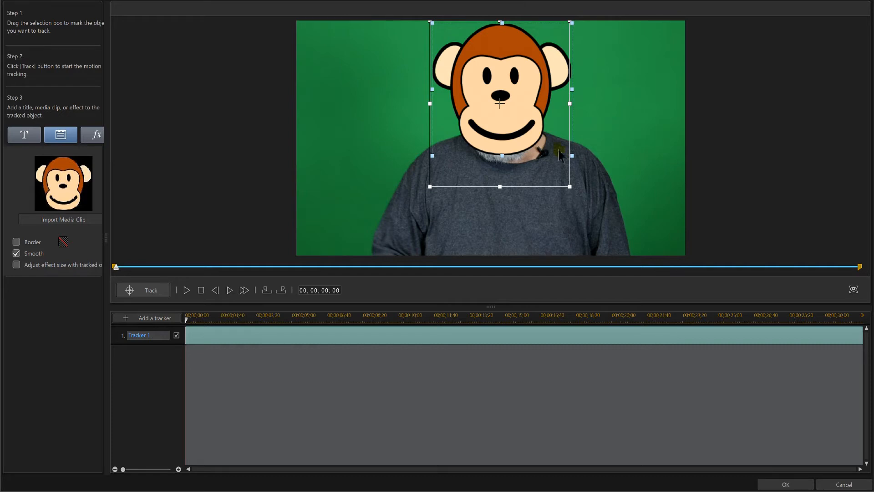
pyautogui.moveTo(500, 154)
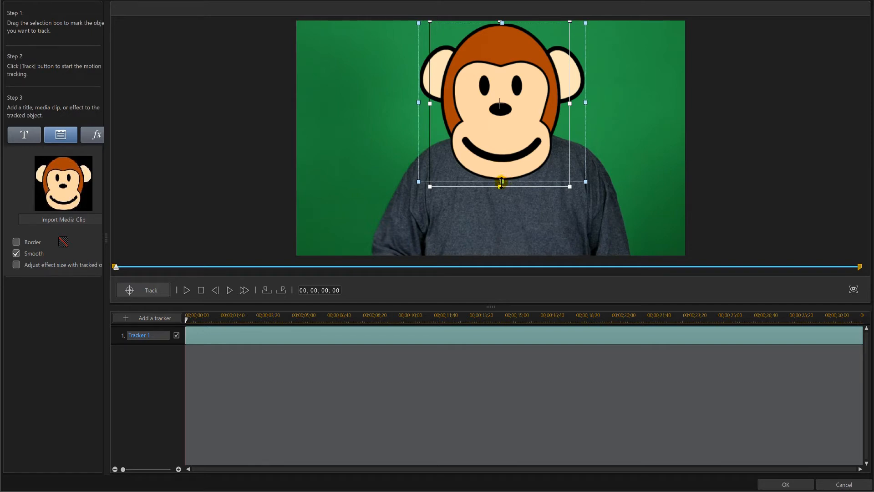
pyautogui.moveTo(497, 240)
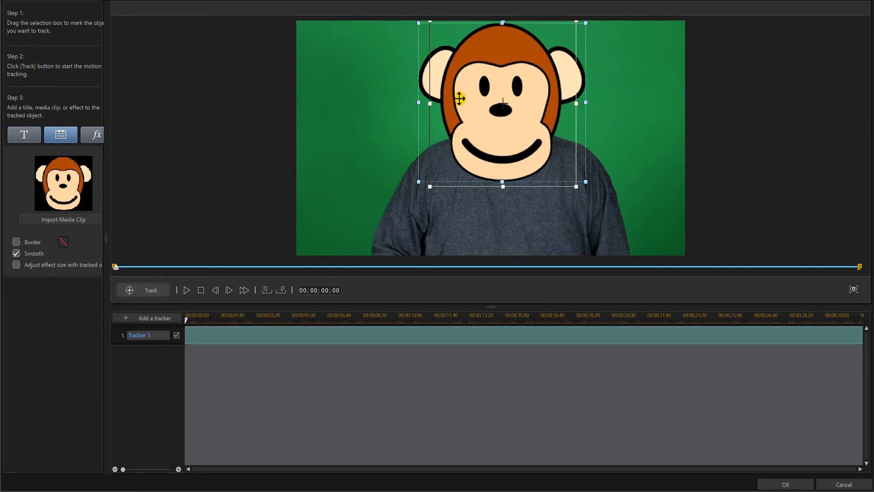
pyautogui.moveTo(428, 104)
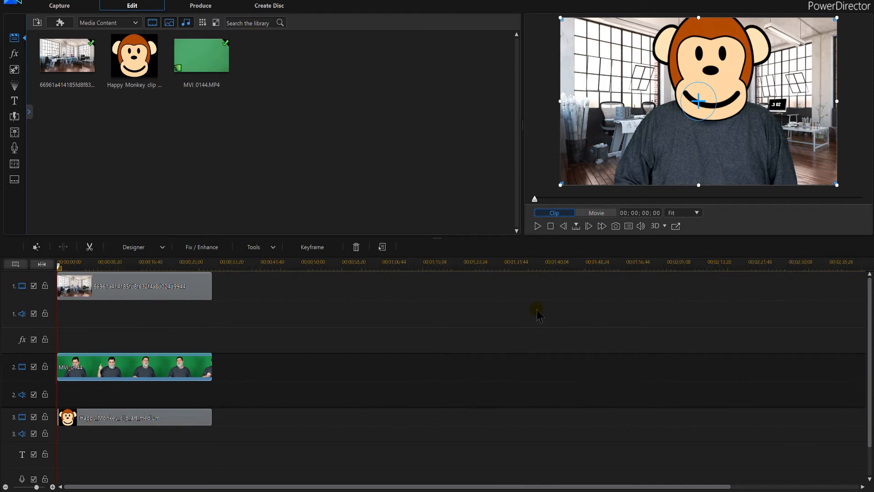
pyautogui.moveTo(730, 20)
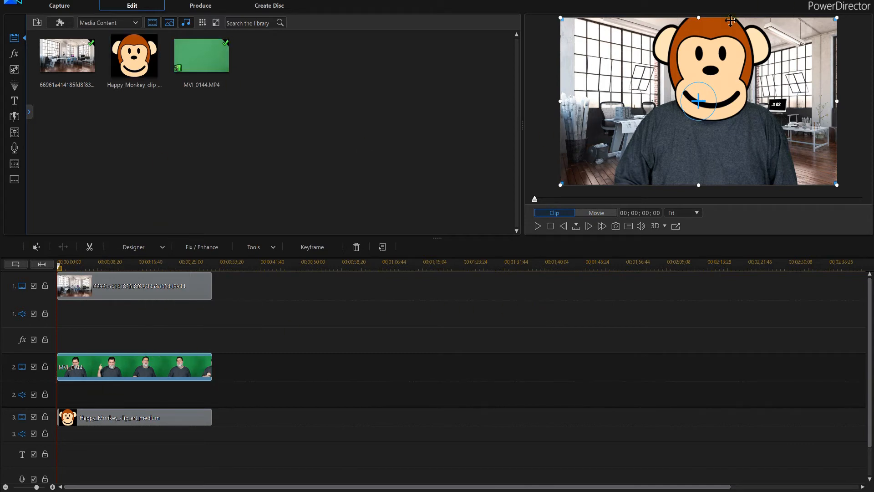
pyautogui.click(595, 212)
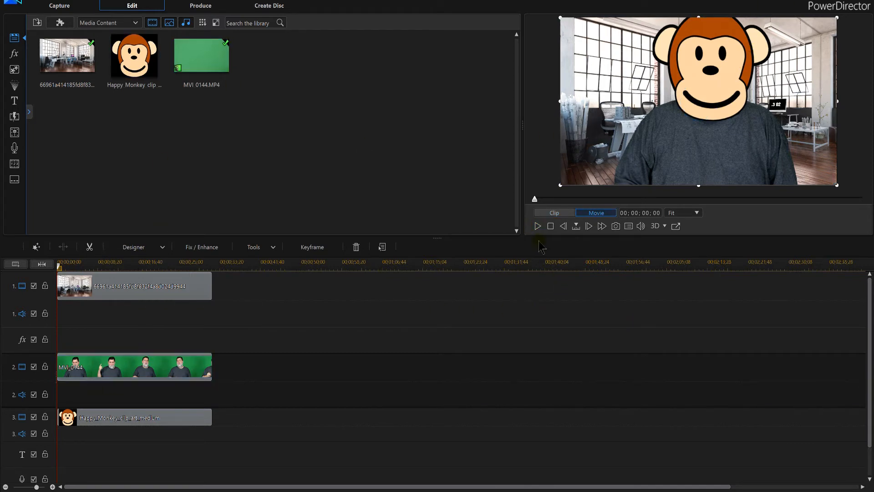
pyautogui.click(537, 226)
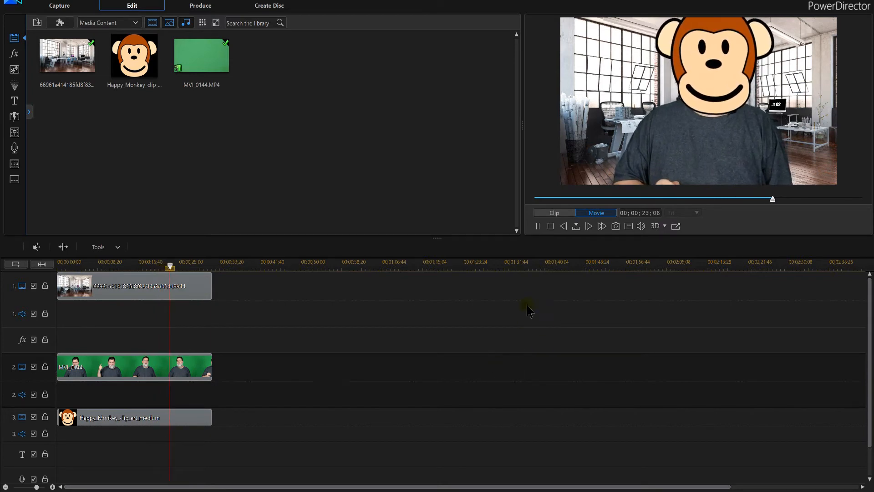
pyautogui.click(550, 226)
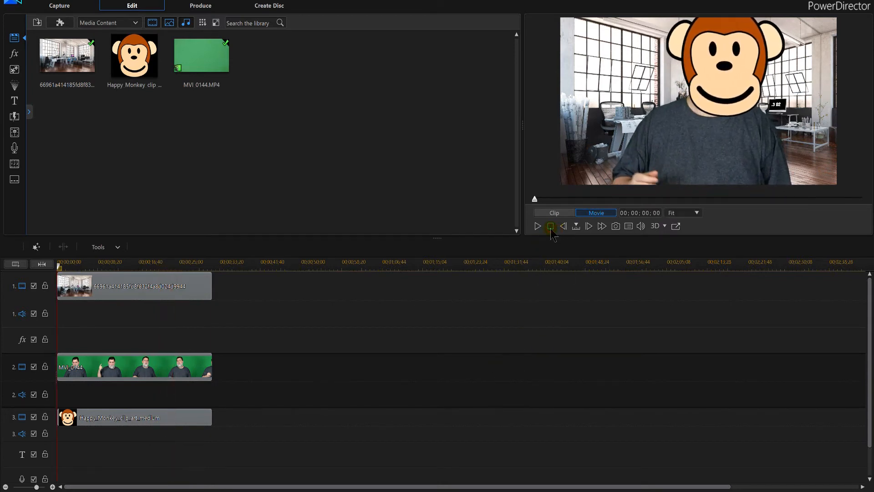
pyautogui.click(134, 417)
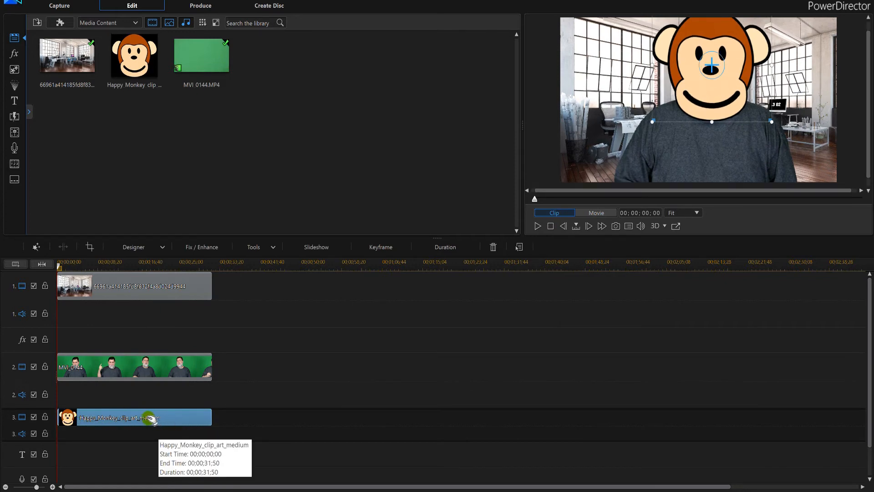
pyautogui.moveTo(228, 371)
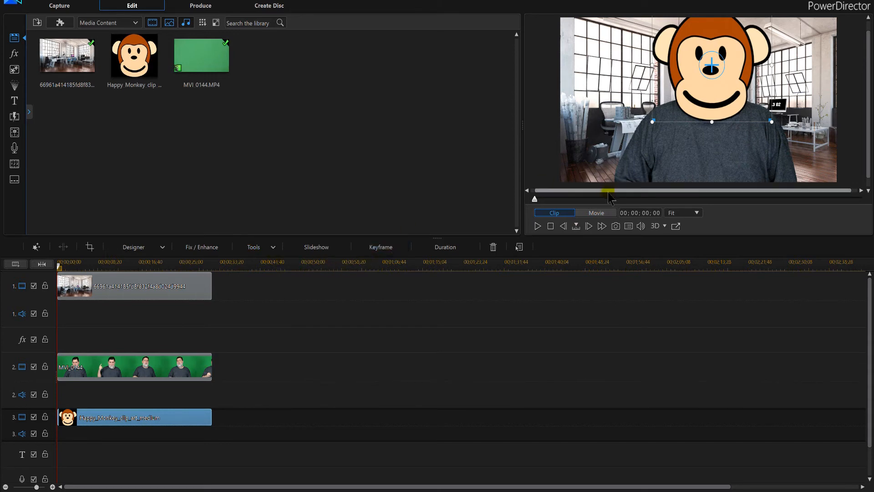
pyautogui.moveTo(589, 226)
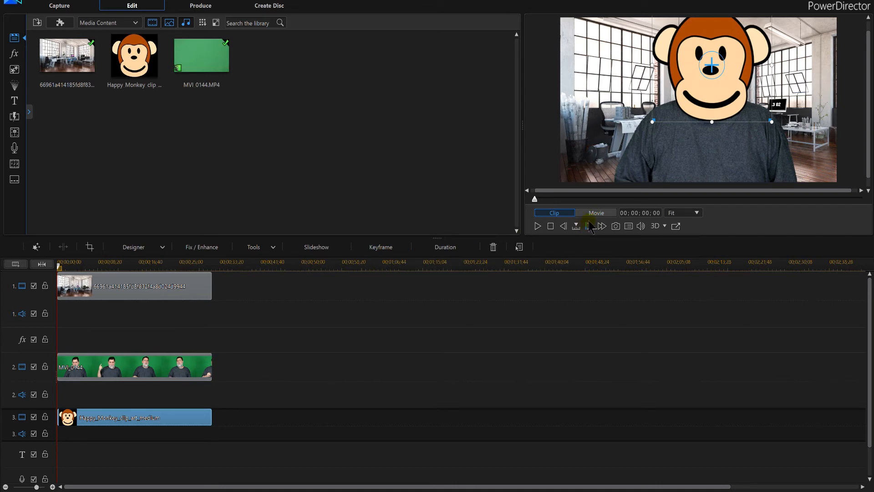
pyautogui.click(595, 213)
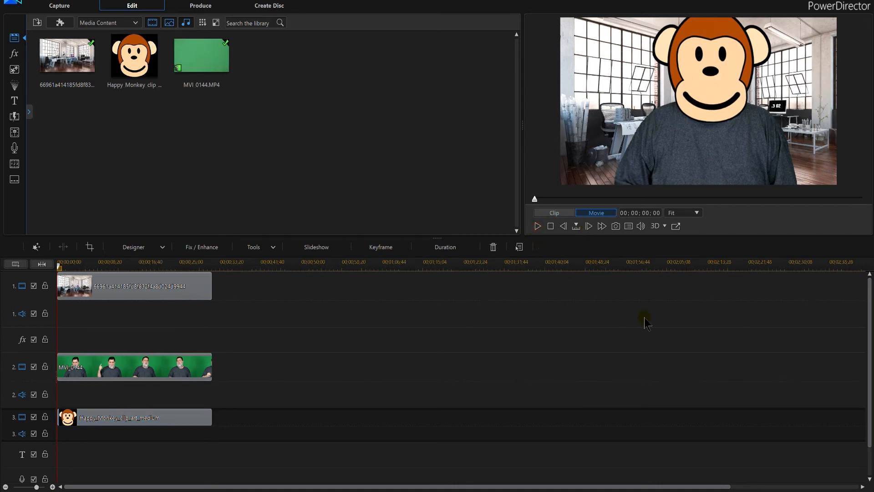
pyautogui.click(536, 226)
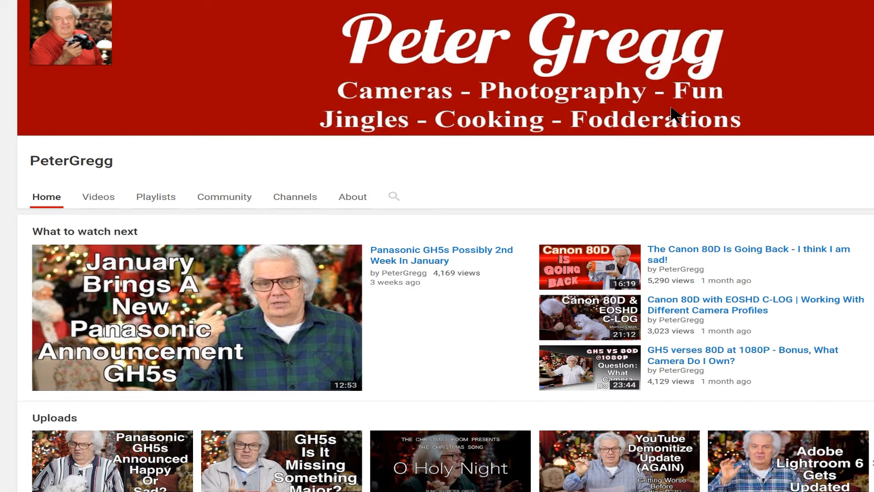
pyautogui.scroll(-3)
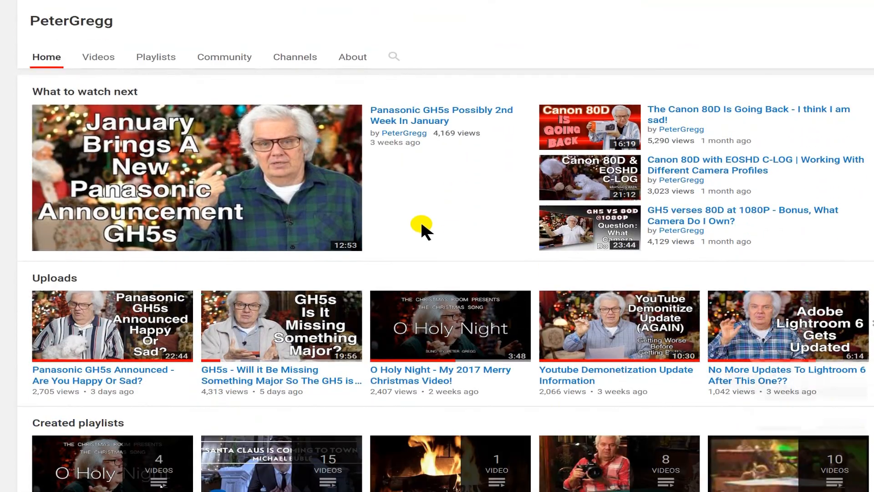
pyautogui.scroll(-3)
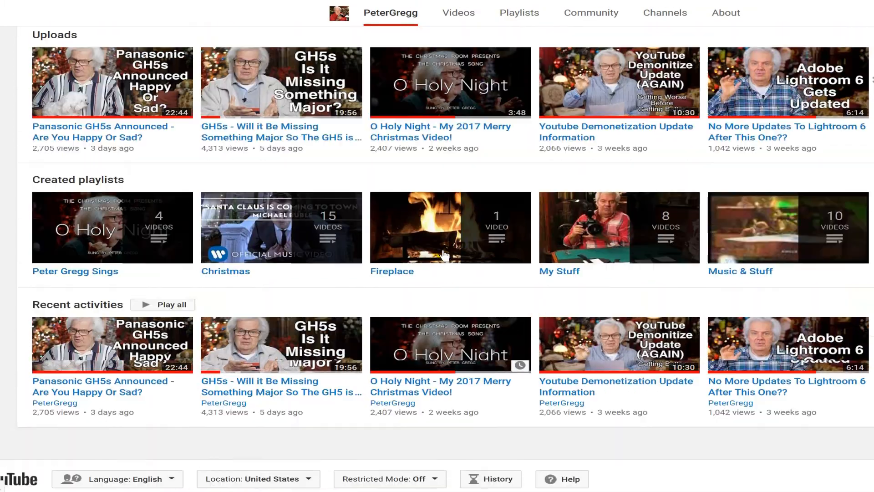
pyautogui.scroll(3)
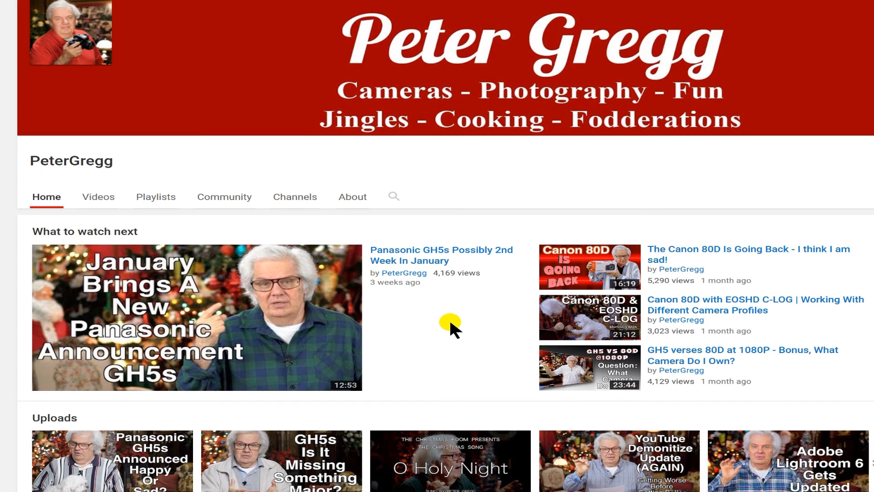